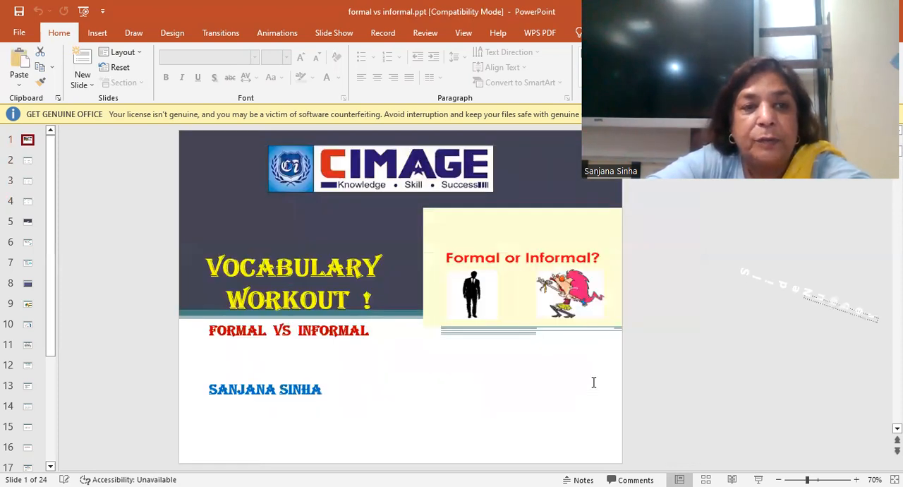
# Step: Switch to slide 2 showing the informal-to-formal vocabulary table
pyautogui.click(27, 160)
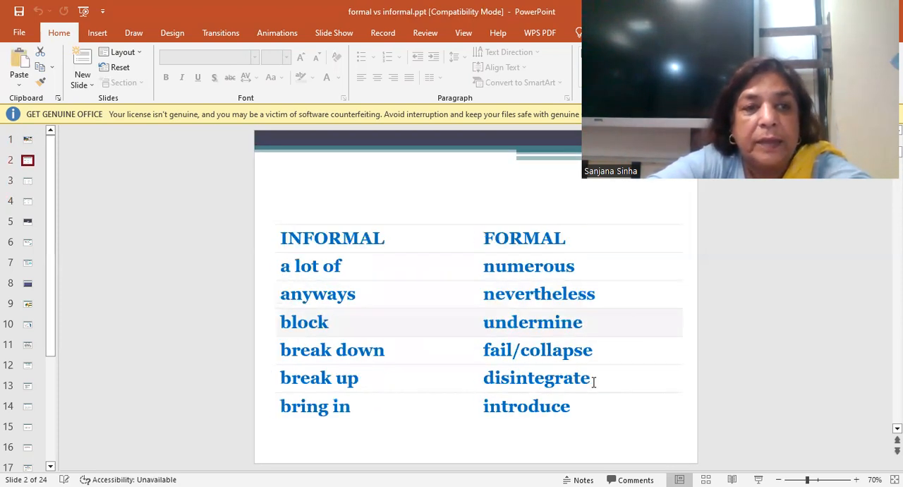